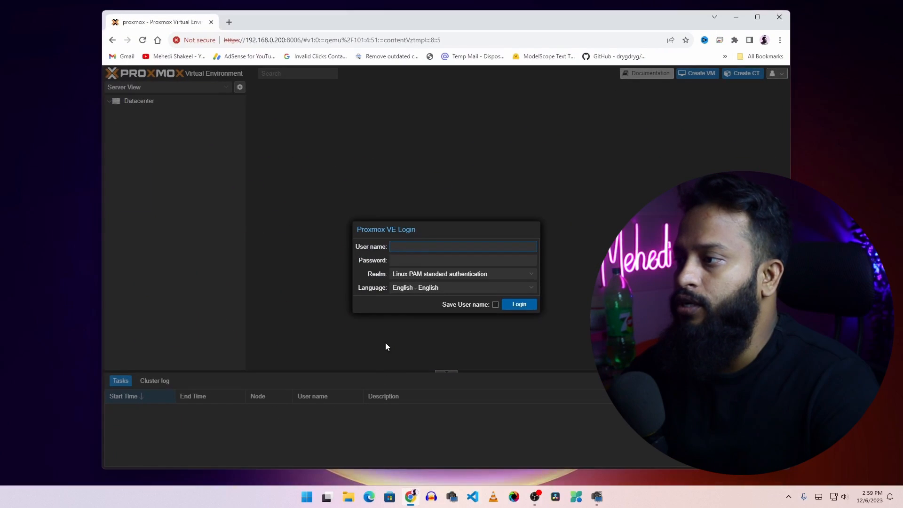
mouse_move(407, 228)
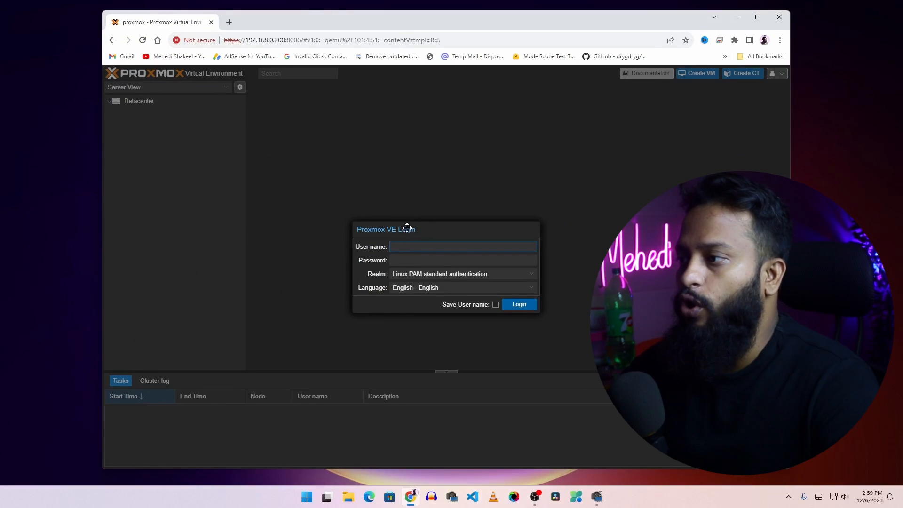
Log in to the Proxmox web interface as user root with the password
type("root")
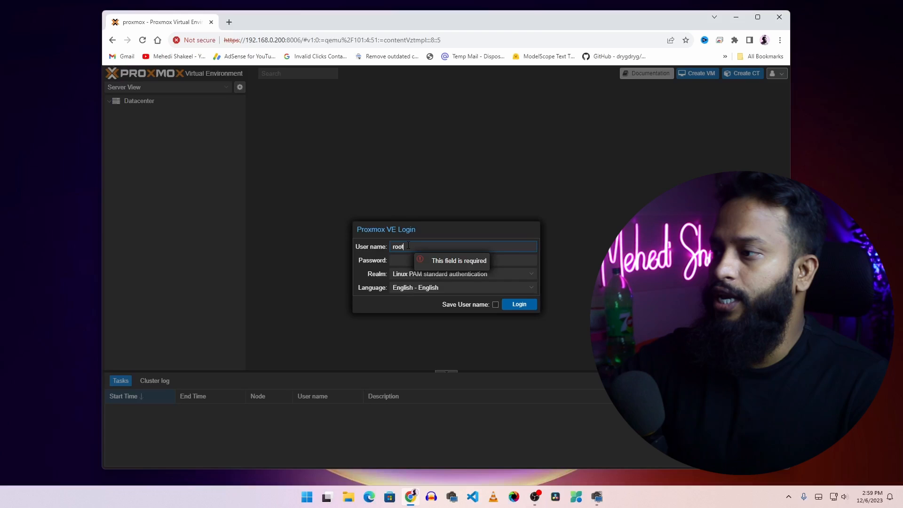
left_click(462, 260)
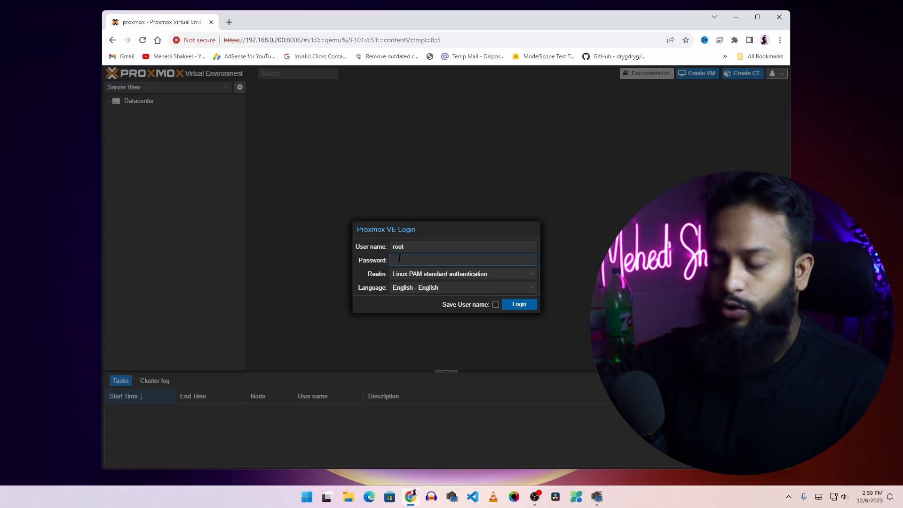
left_click(518, 304)
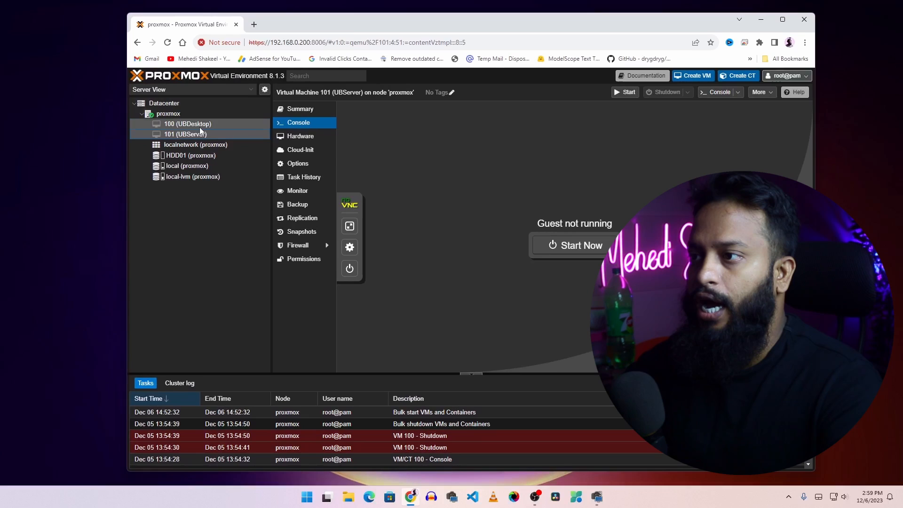
mouse_move(185, 134)
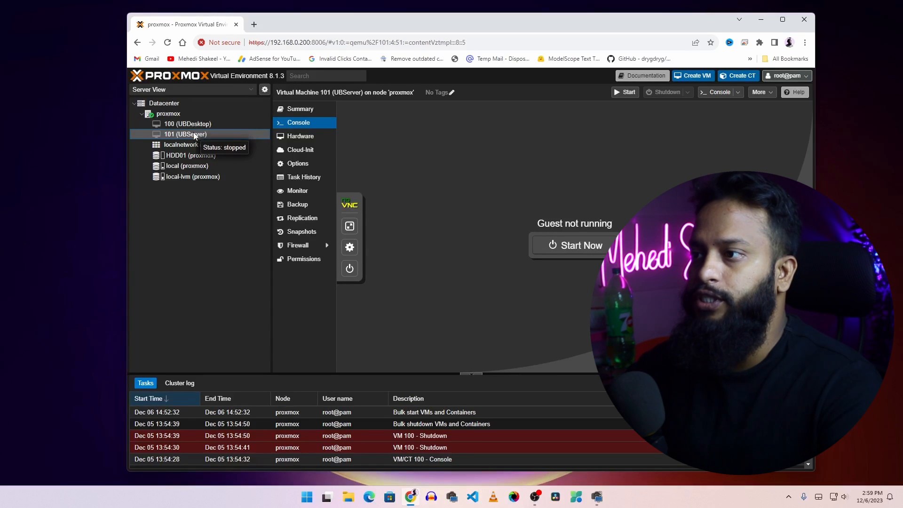
Check VMs 100 (UBDesktop) and 101 (UBServer), then view the proxmox node's local storage
left_click(187, 124)
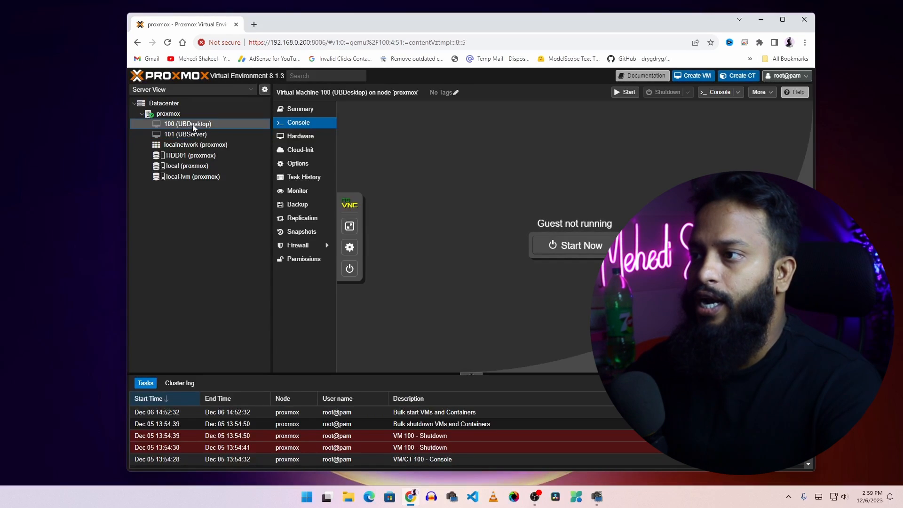
left_click(185, 134)
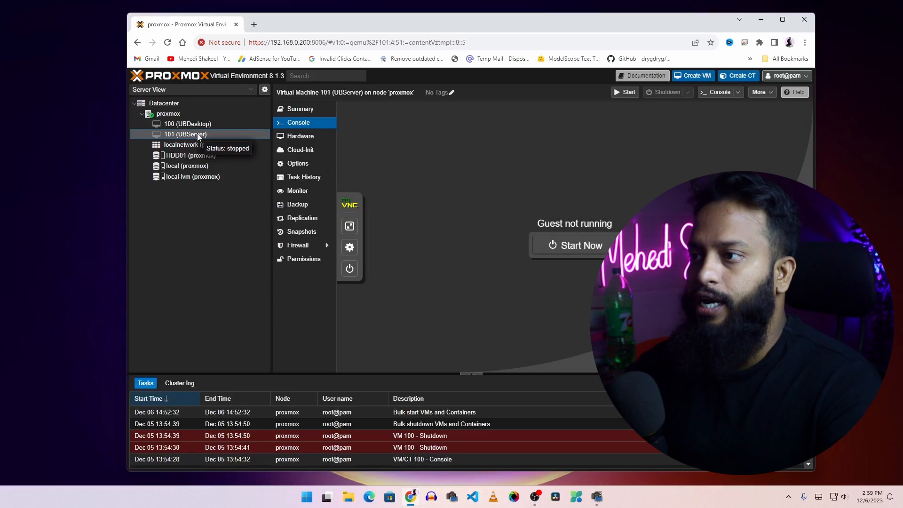
left_click(187, 124)
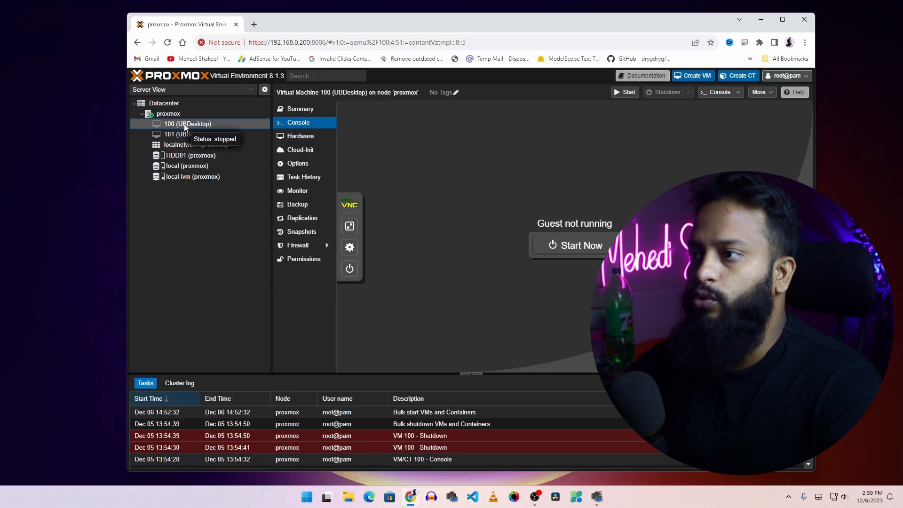
left_click(184, 134)
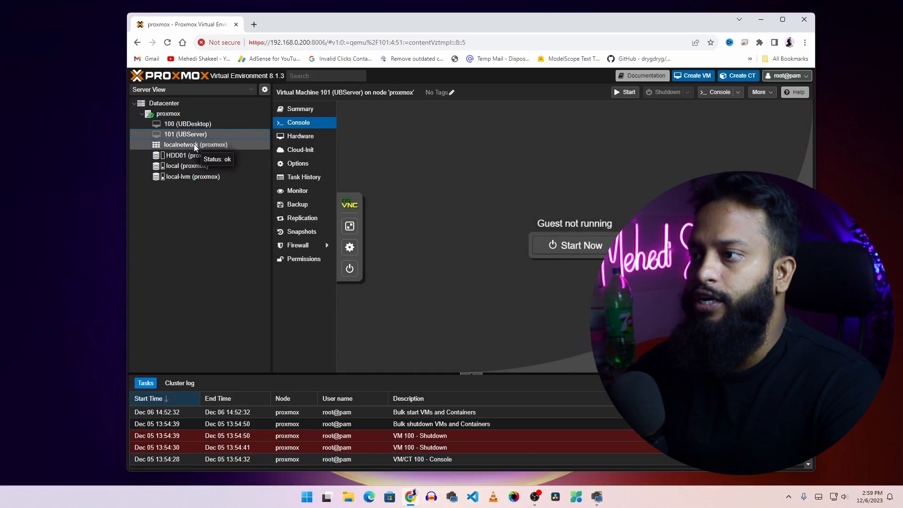
left_click(186, 166)
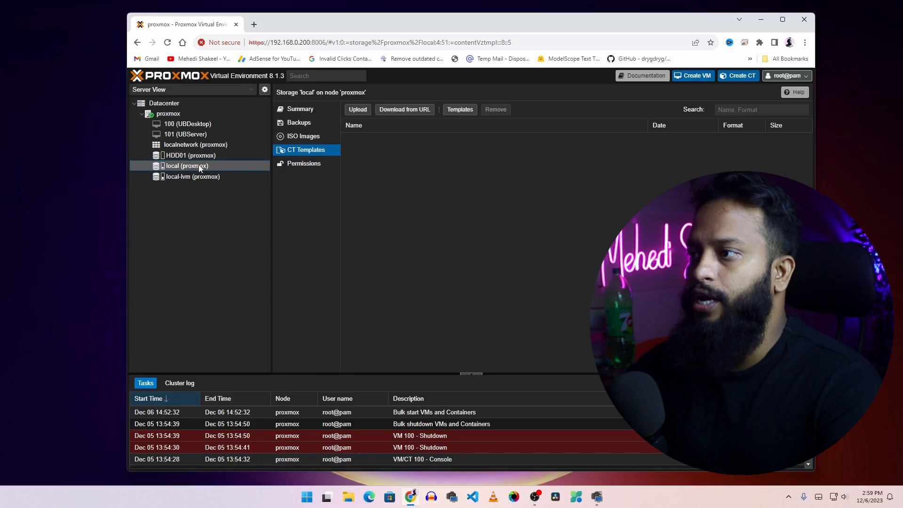
List local ISO images, preview the Download from URL form, then open a new browser tab
left_click(303, 136)
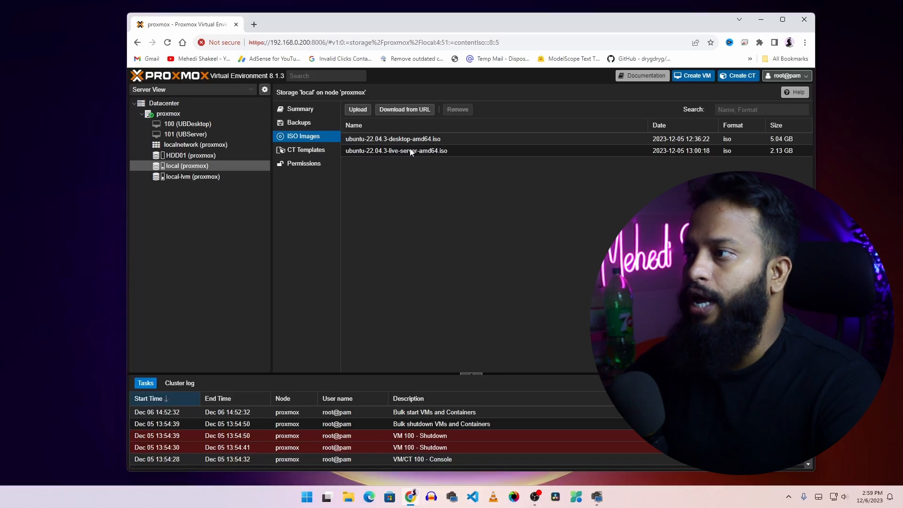
mouse_move(357, 109)
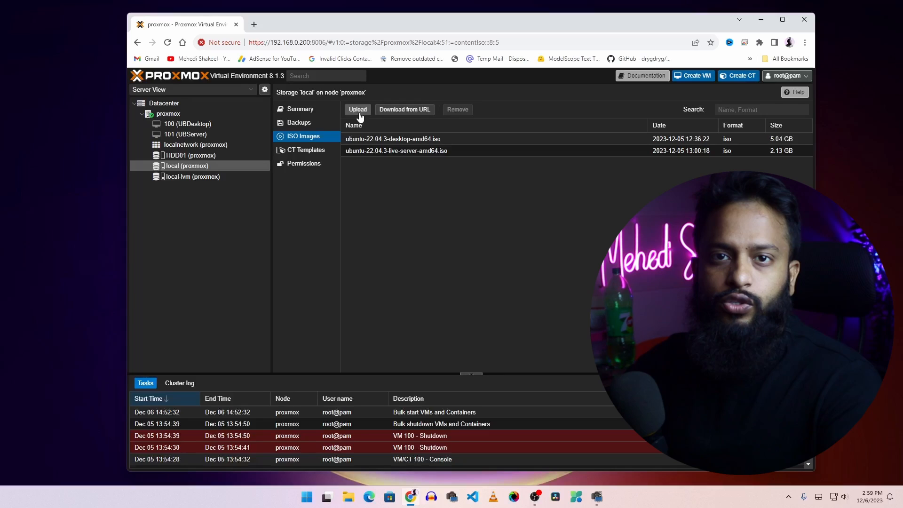
mouse_move(403, 109)
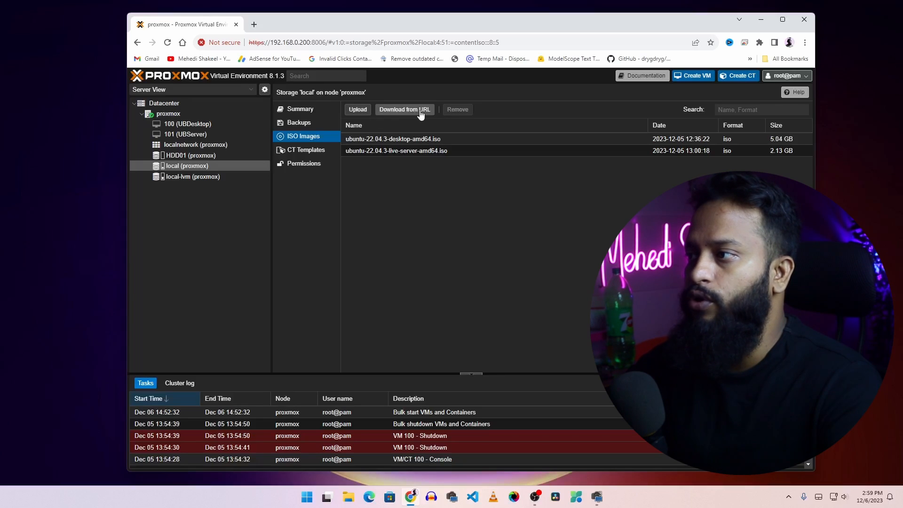
left_click(404, 110)
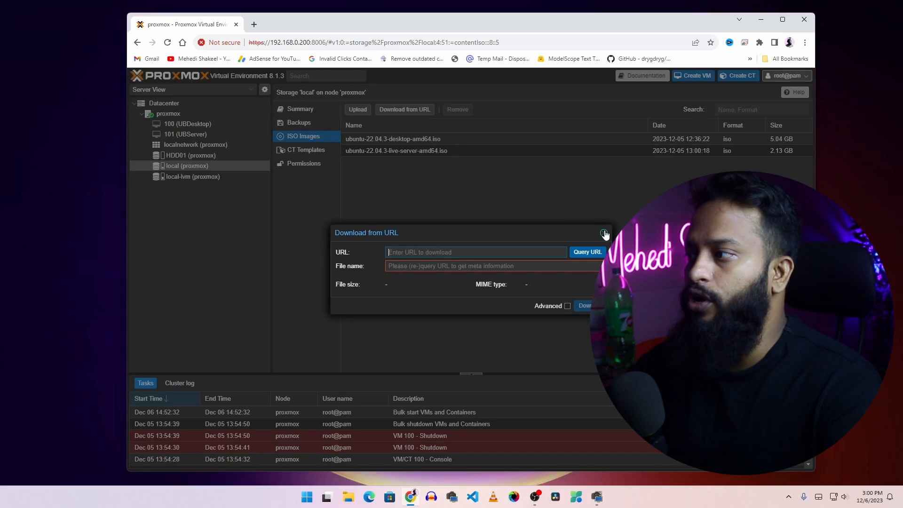
mouse_move(603, 236)
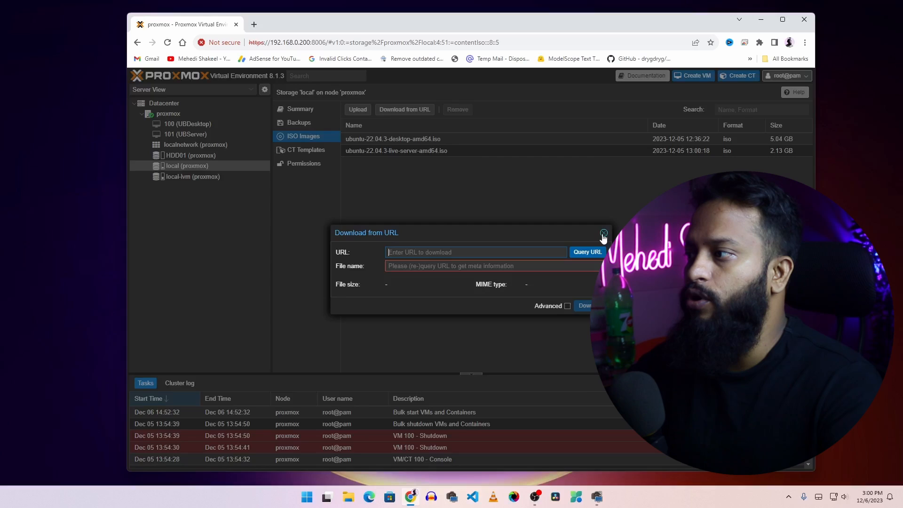
left_click(602, 232)
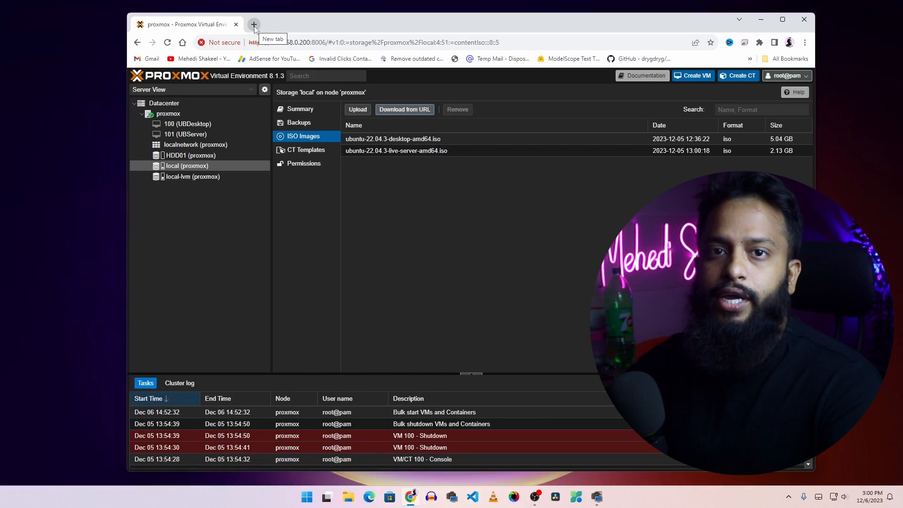
left_click(253, 24)
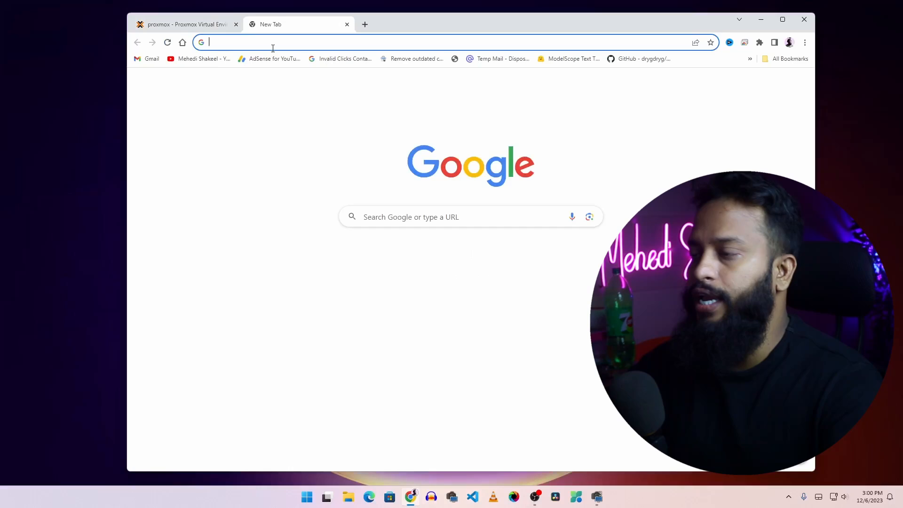
Search 'debian iso' and reach Debian's Getting Debian page, then return to Proxmox
type("de")
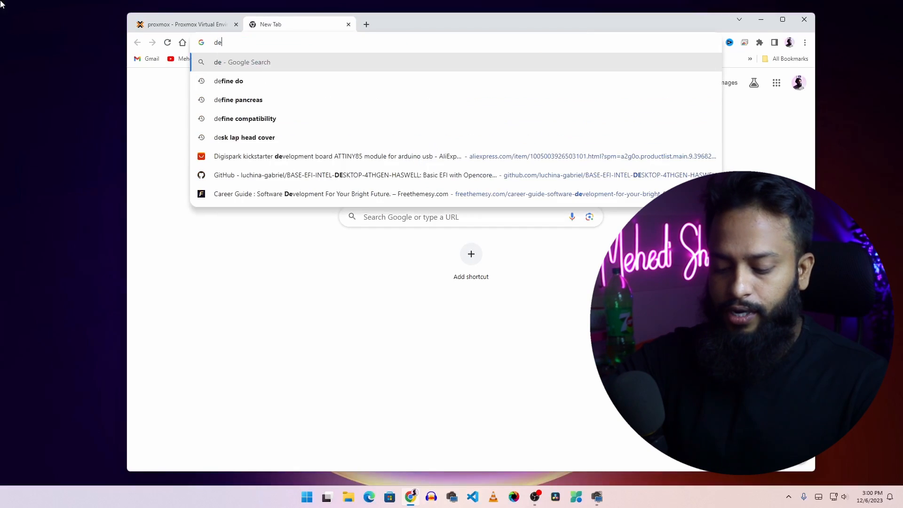
type("debian iso")
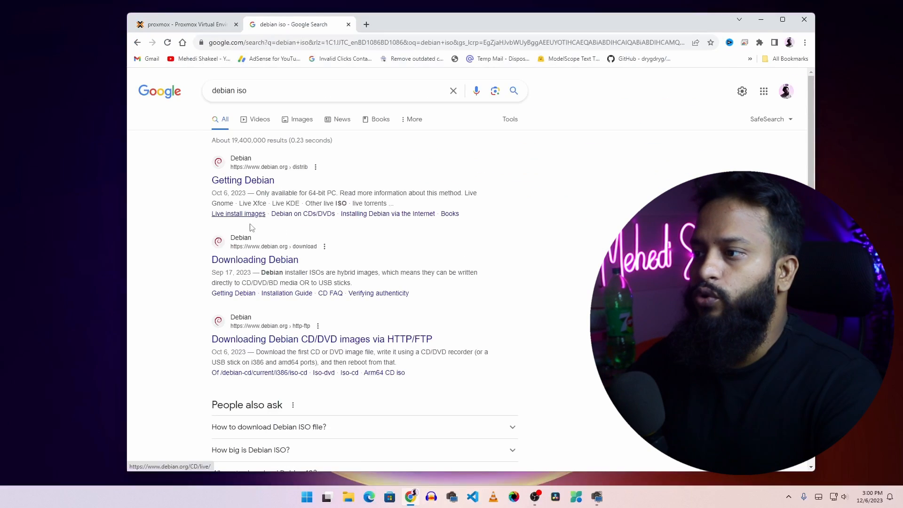
mouse_move(255, 259)
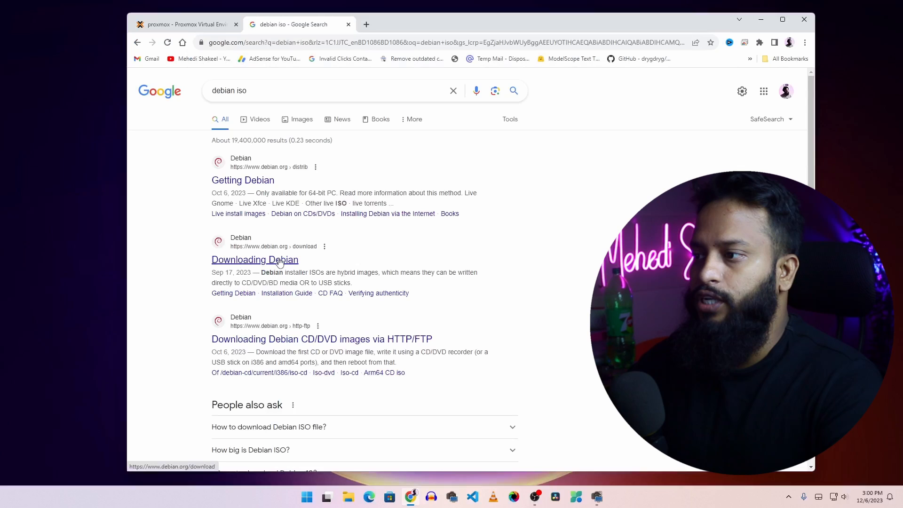
left_click(255, 259)
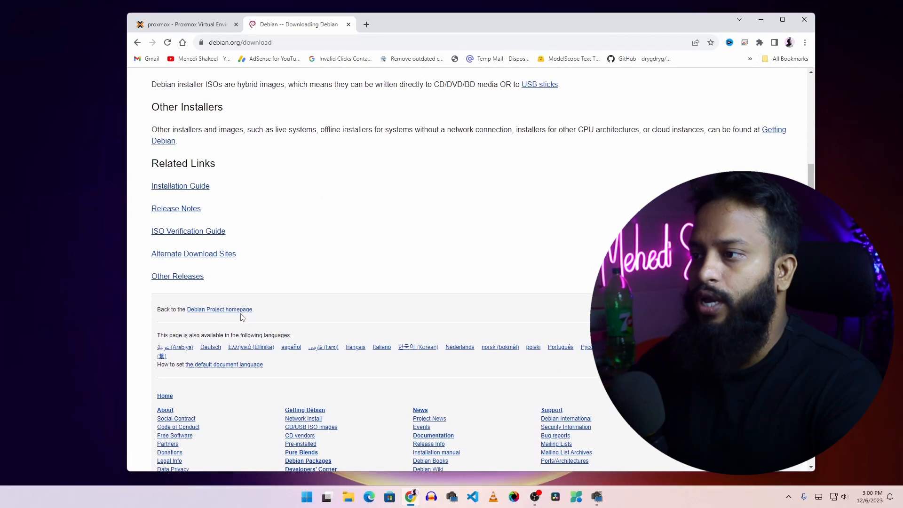
scroll("up", 3)
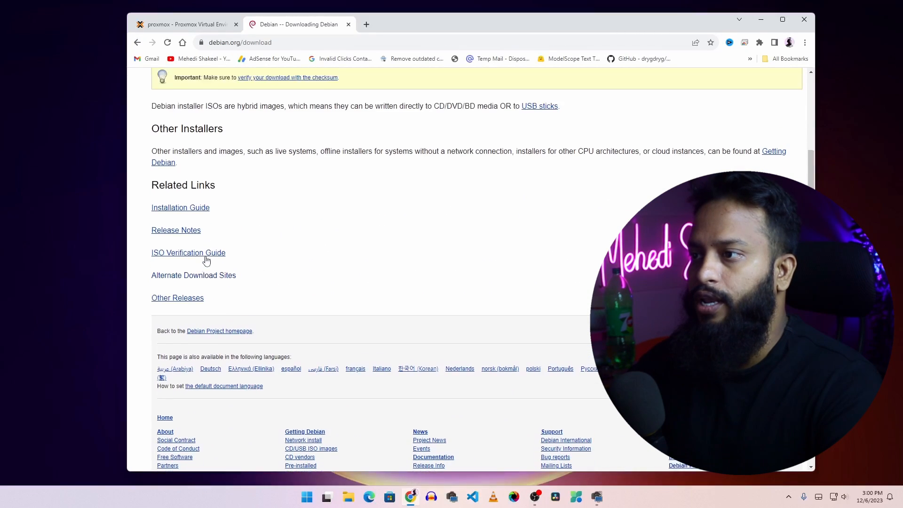
left_click(773, 151)
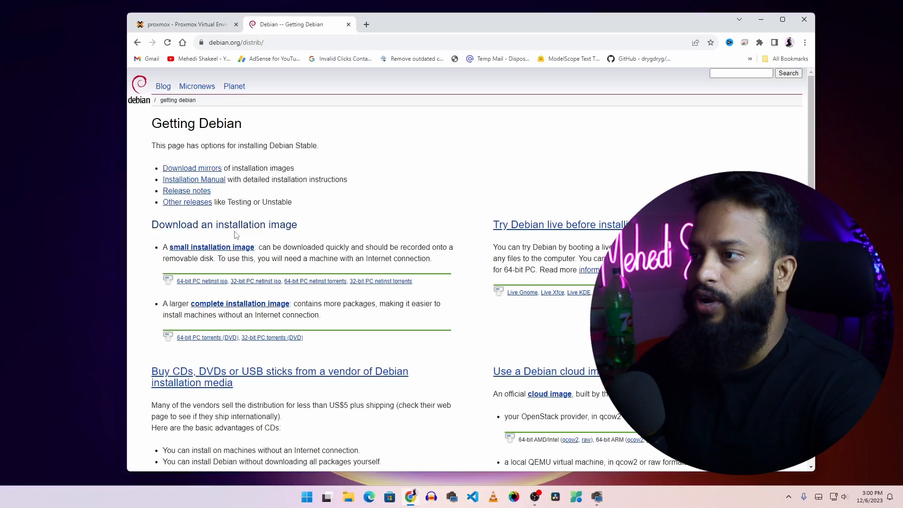
left_click(182, 24)
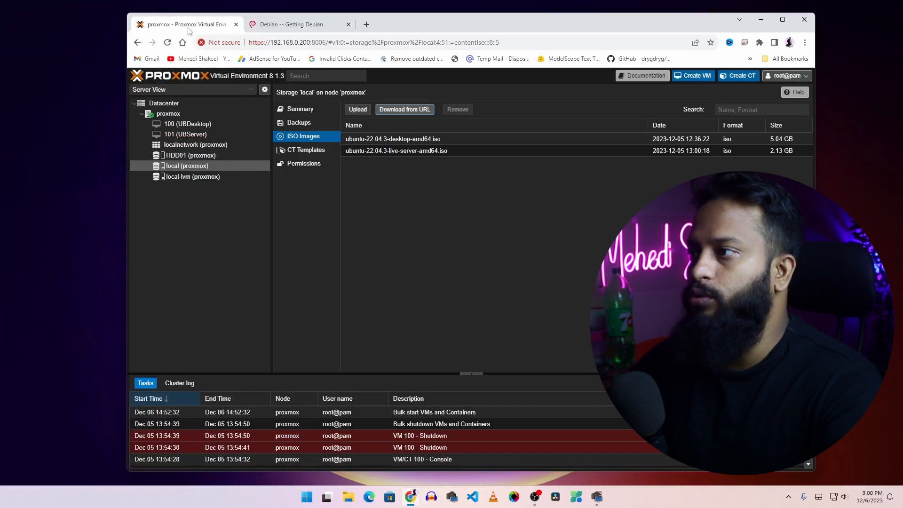
Download debian-12.2.0-amd64-netinst.iso into local storage from its pasted URL
left_click(405, 110)
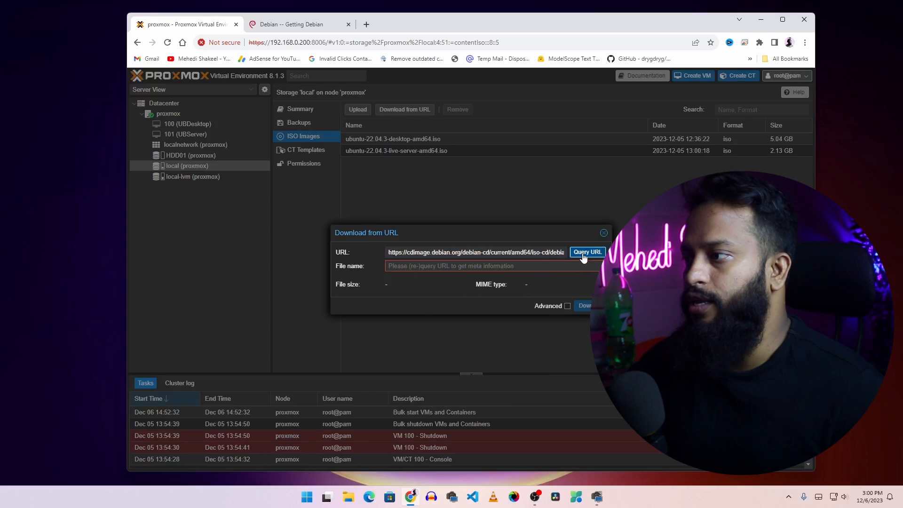
left_click(587, 251)
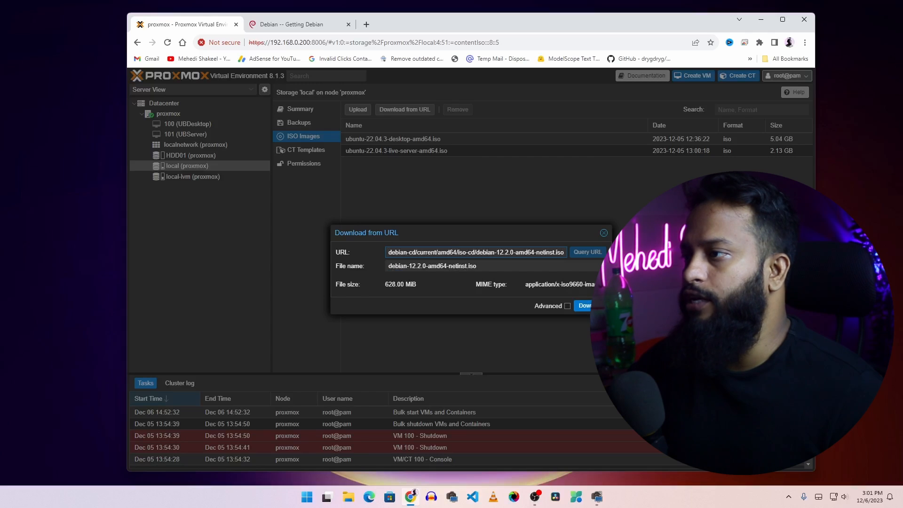
left_click(583, 305)
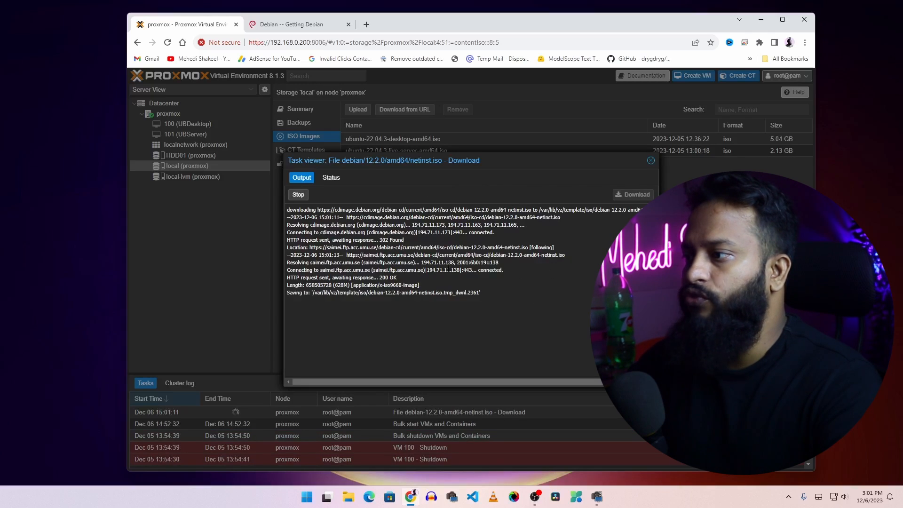
mouse_move(432, 301)
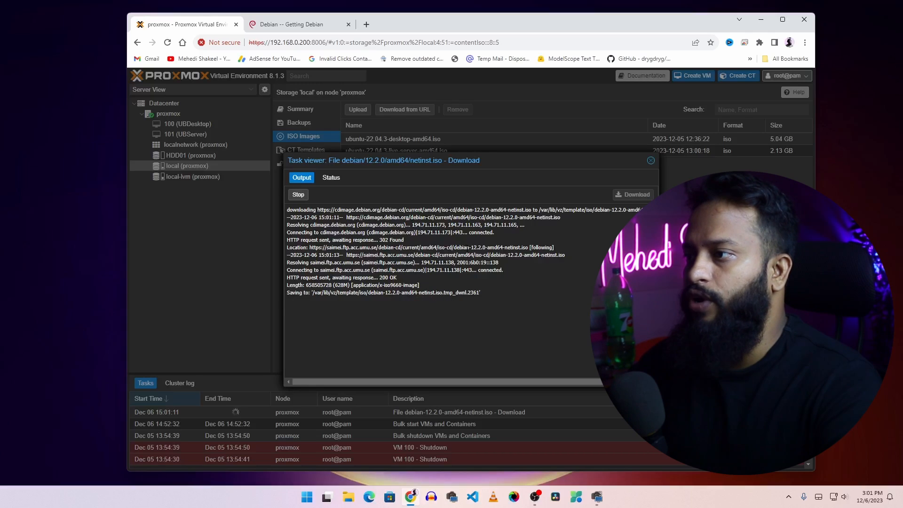
left_click(649, 160)
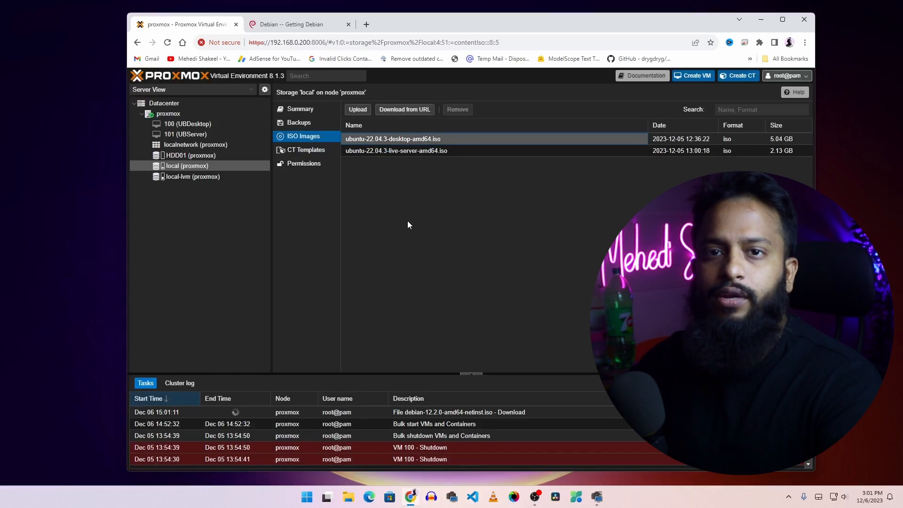
Select TrueNAS-13.0-U6.iso from D:\Operating Systems in the Upload form
left_click(356, 109)
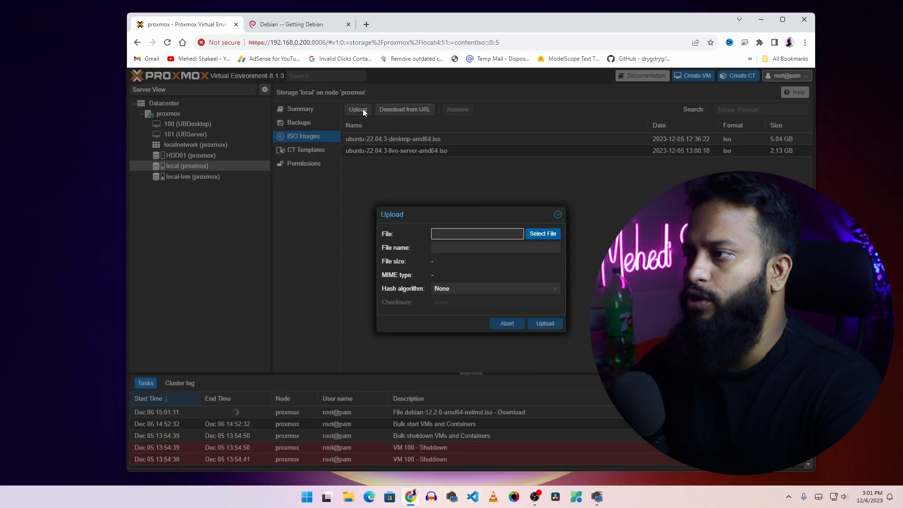
left_click(541, 233)
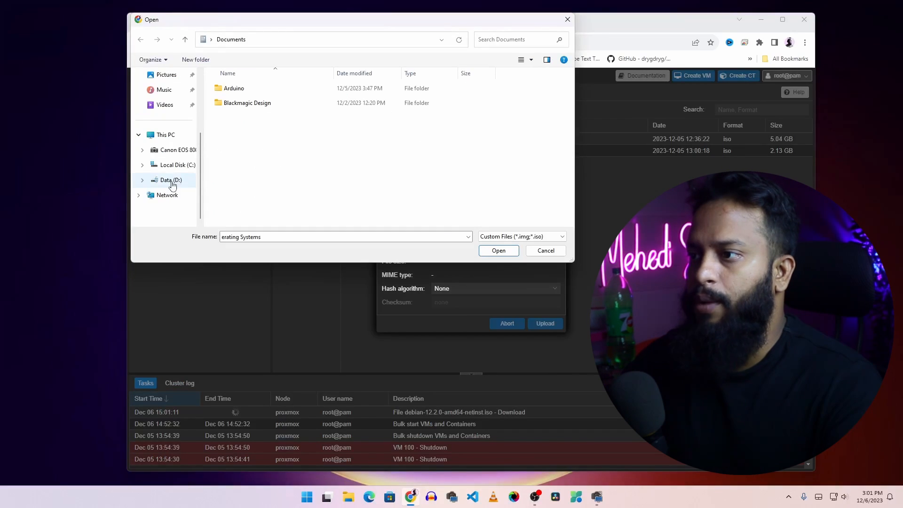
left_click(170, 180)
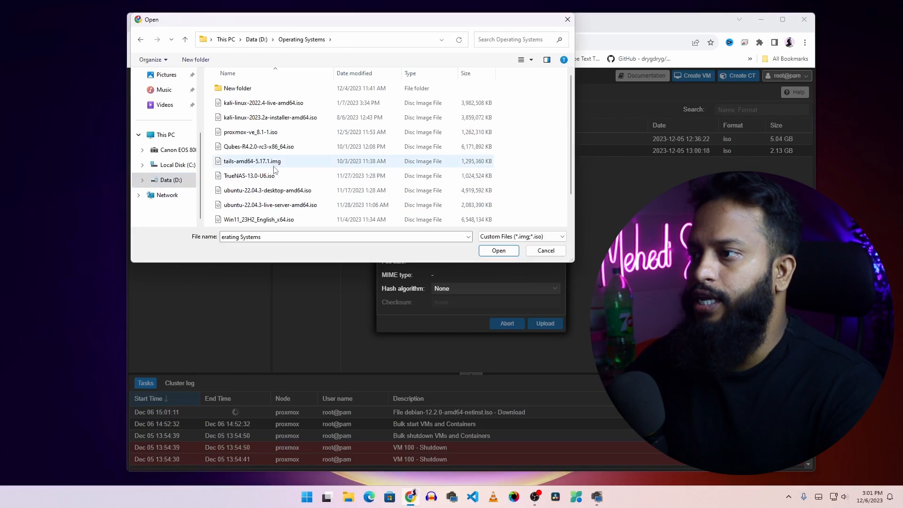
mouse_move(277, 179)
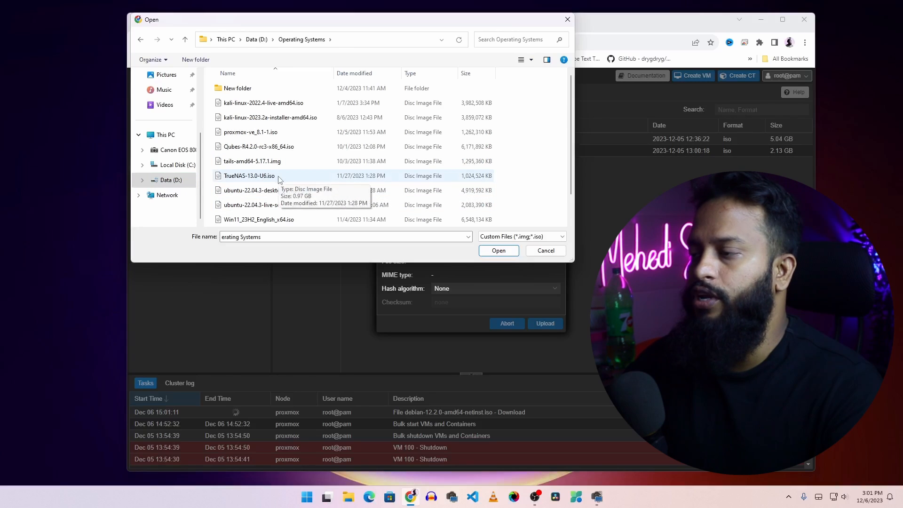
left_click(249, 175)
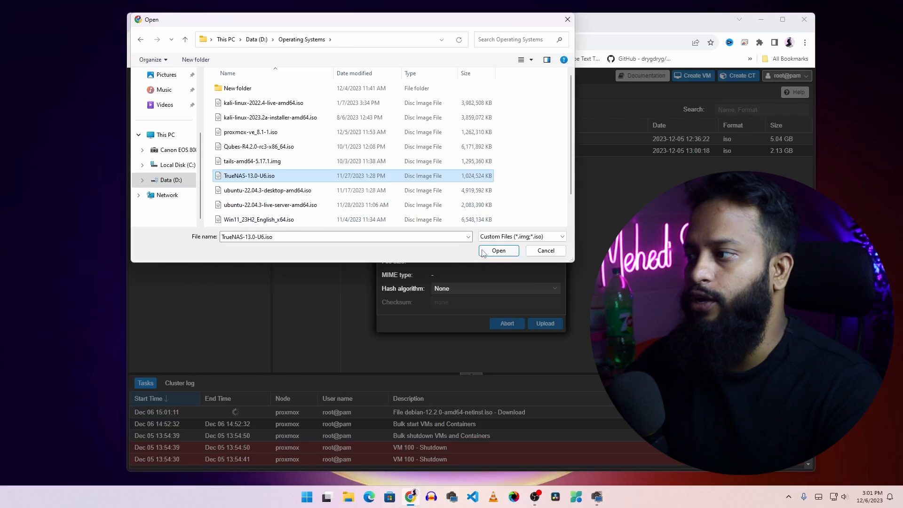
left_click(497, 251)
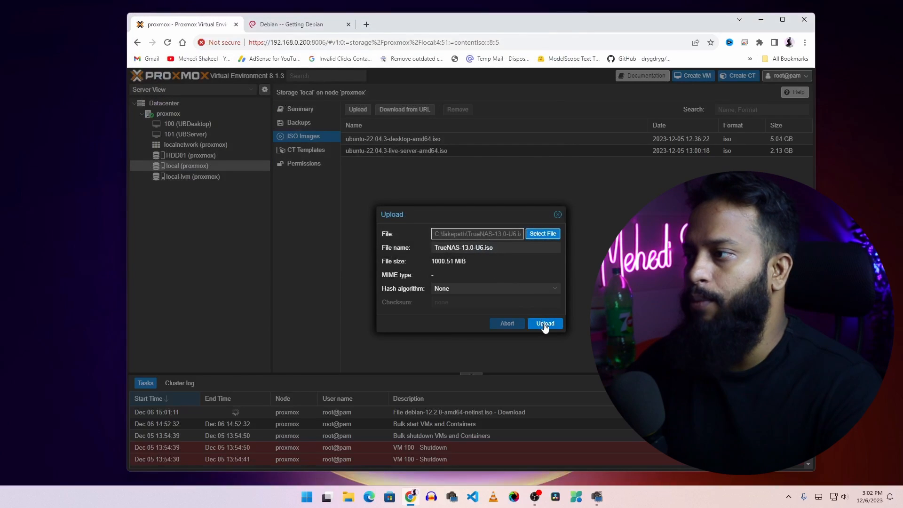
Upload TrueNAS-13.0-U6.iso to the local storage
left_click(543, 323)
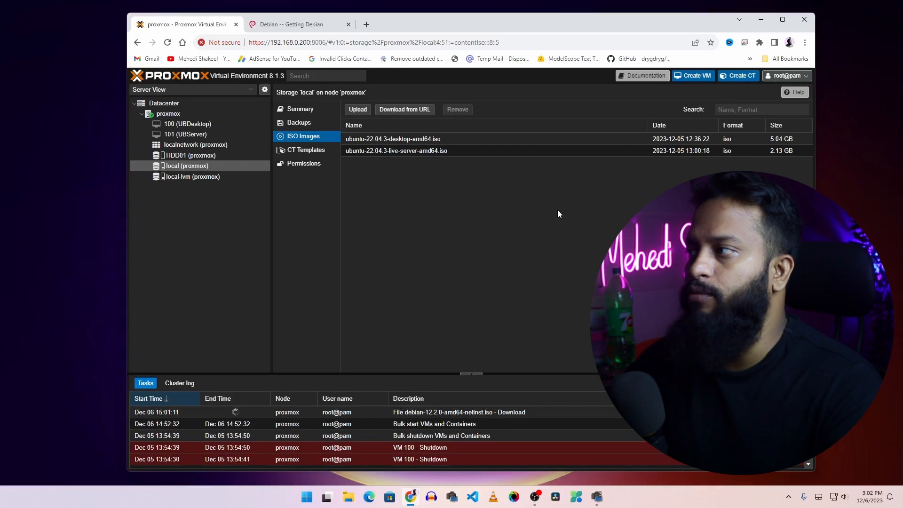
mouse_move(436, 187)
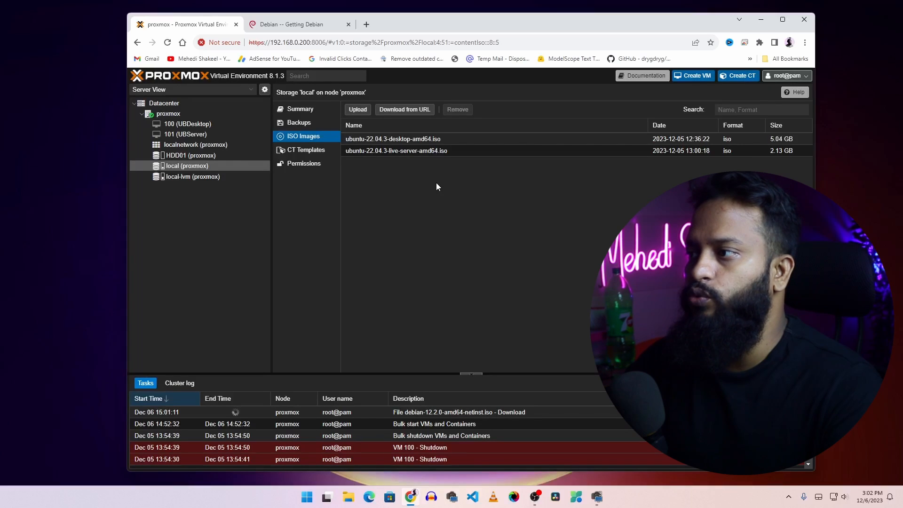